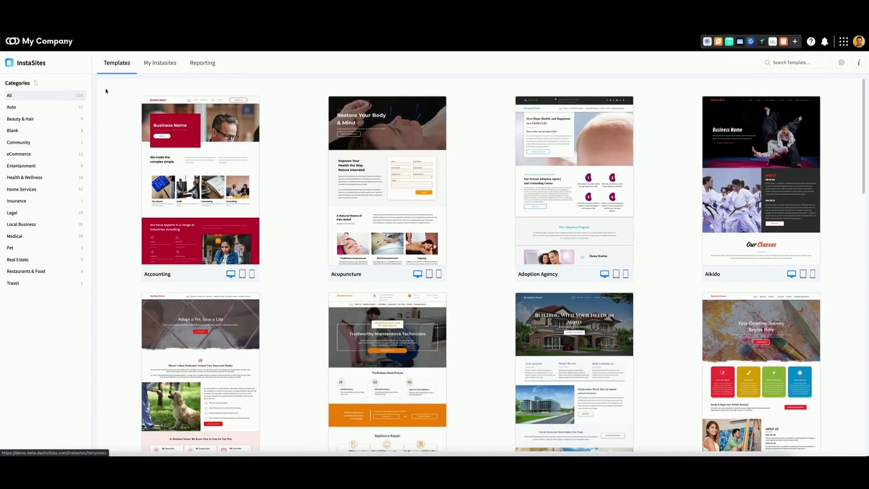
mouse_move(200, 182)
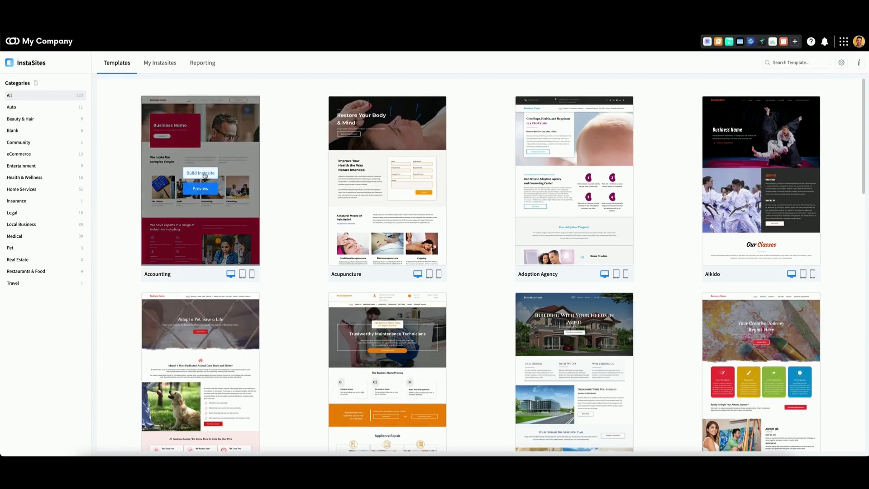
Start a new InstaSite build from the Accounting template
left_click(200, 173)
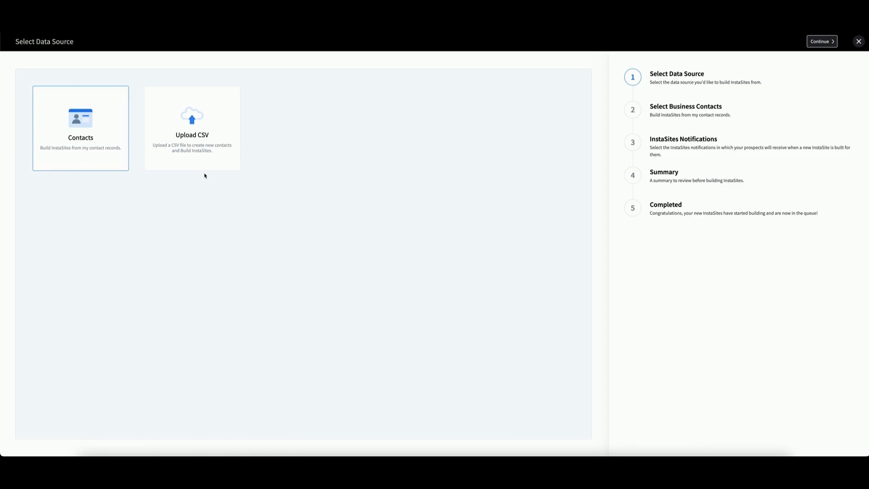
mouse_move(208, 177)
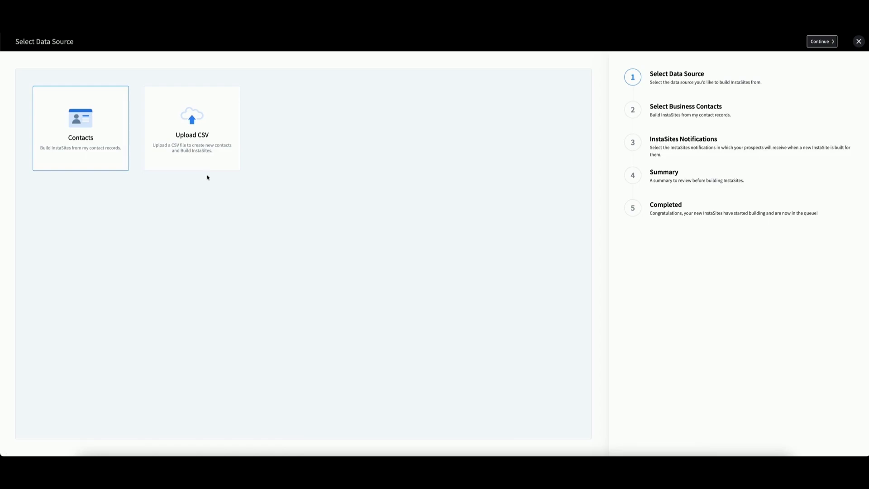
mouse_move(204, 177)
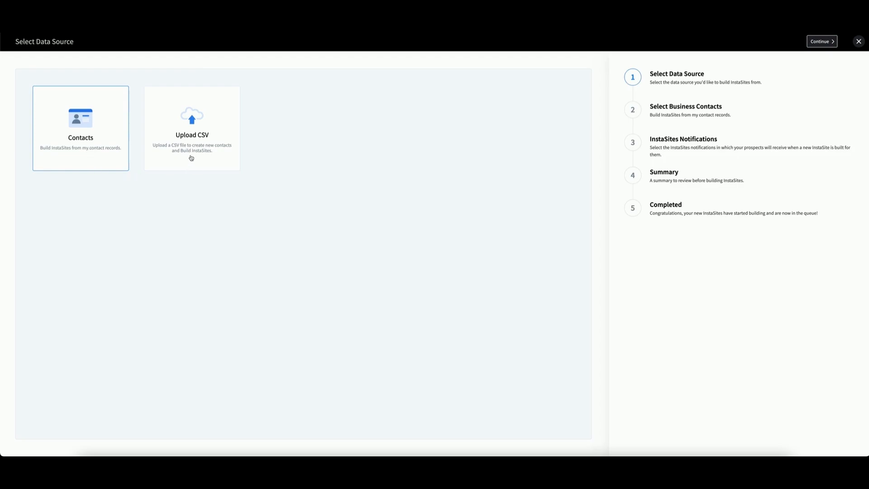
mouse_move(191, 151)
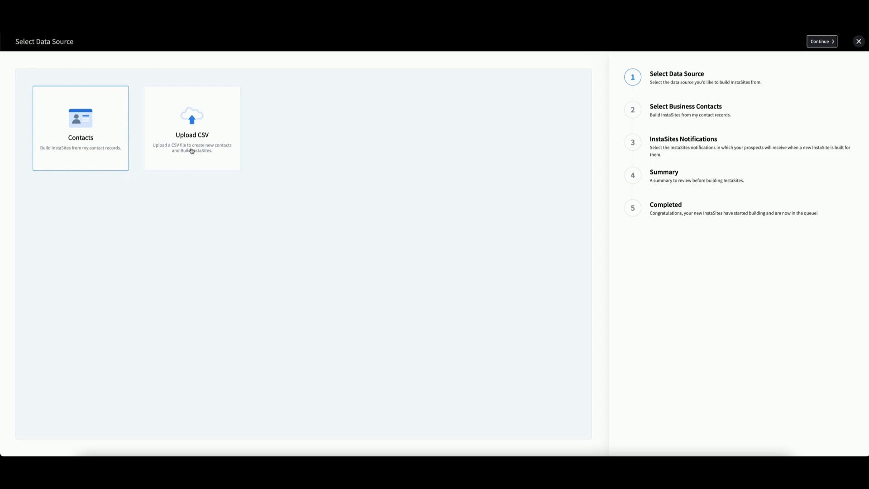
Choose Upload CSV as the contact data source and continue to the upload step
left_click(191, 128)
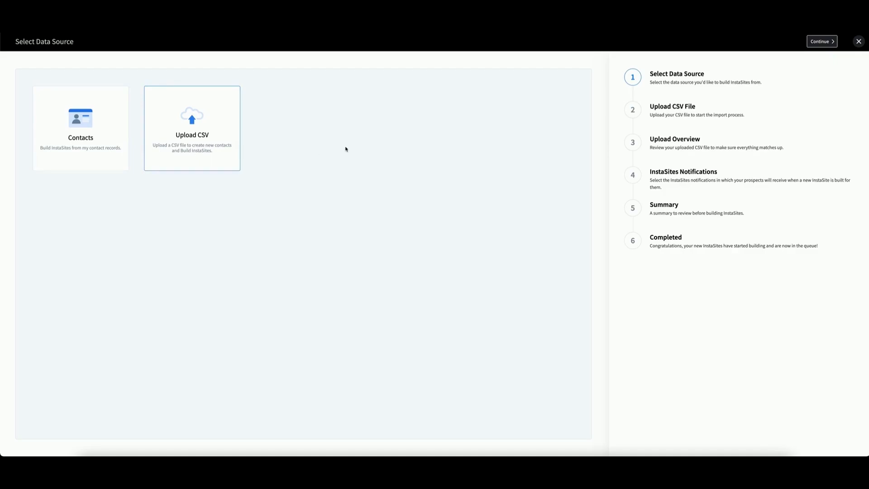
left_click(821, 41)
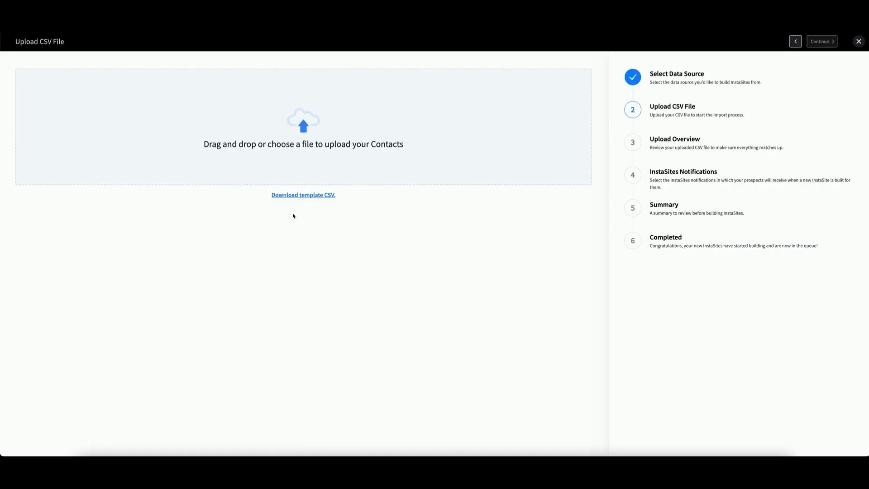
mouse_move(288, 212)
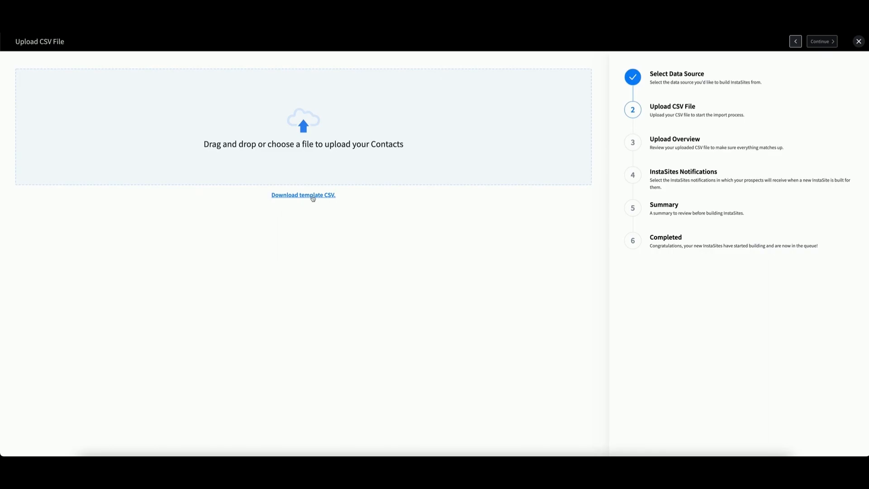
mouse_move(306, 168)
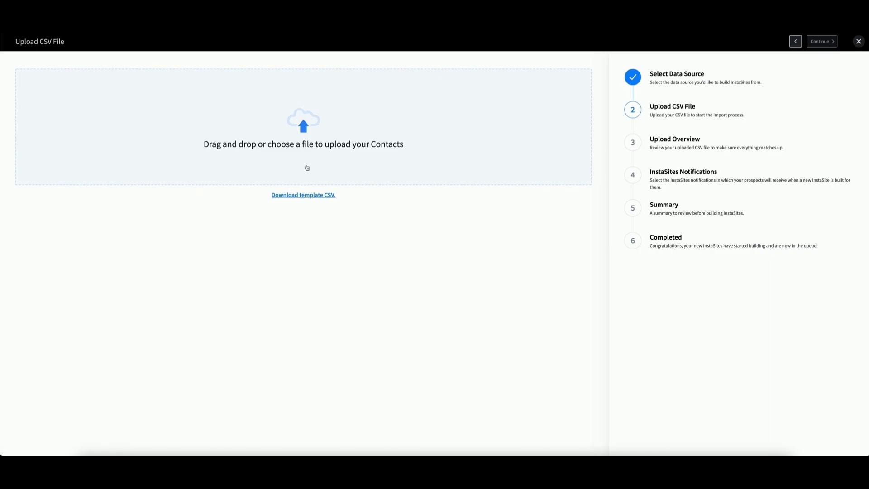
left_click(303, 195)
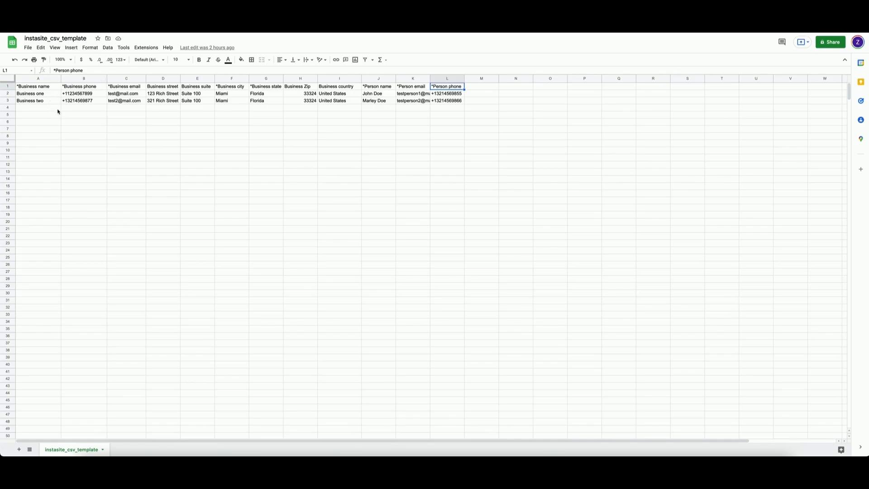
mouse_move(51, 100)
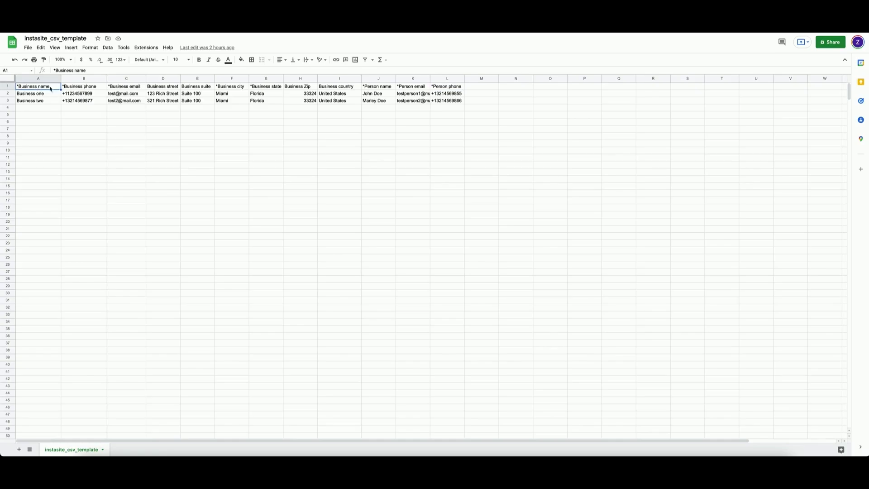
Inspect the Business email, Business state, Person email and Person phone columns in the template sheet
left_click(126, 86)
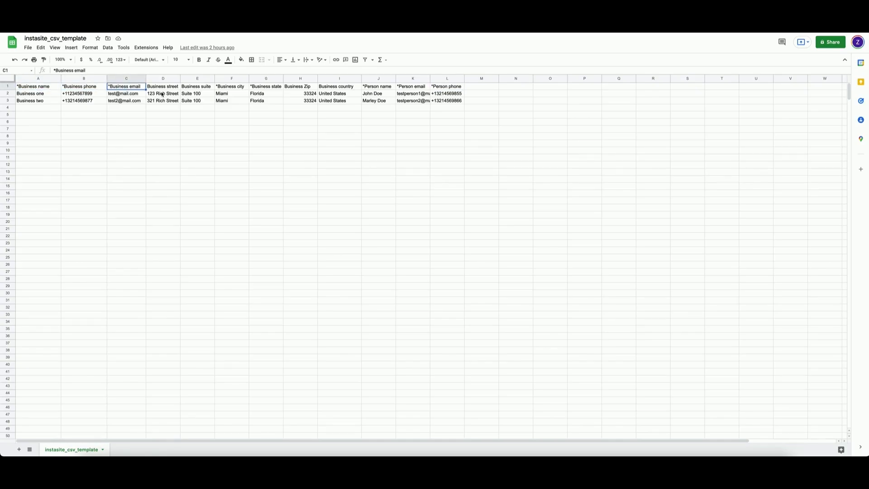
left_click(266, 86)
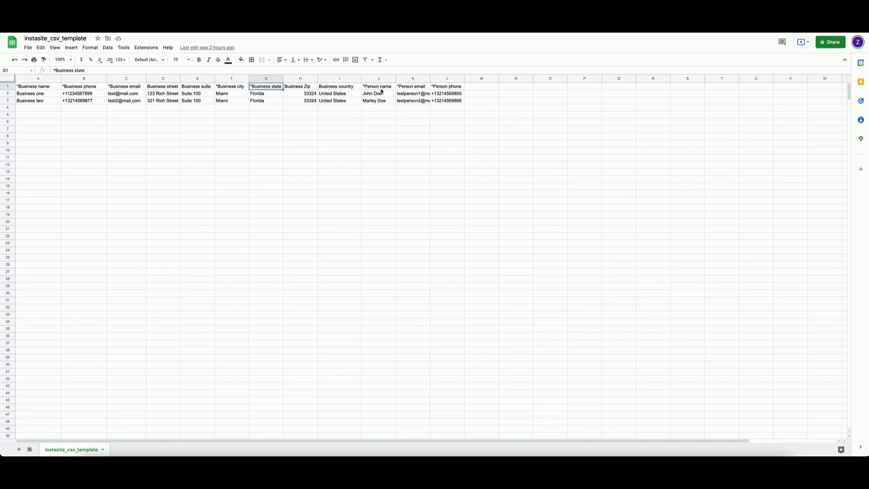
left_click(412, 86)
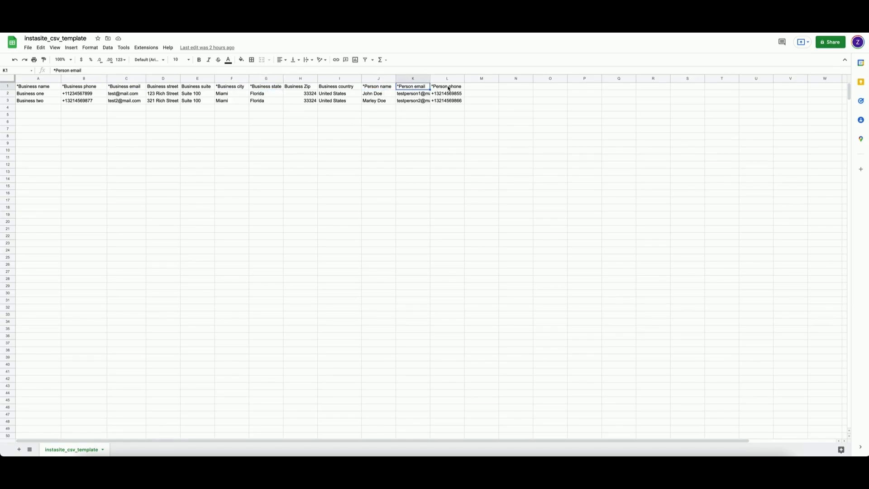
left_click(447, 86)
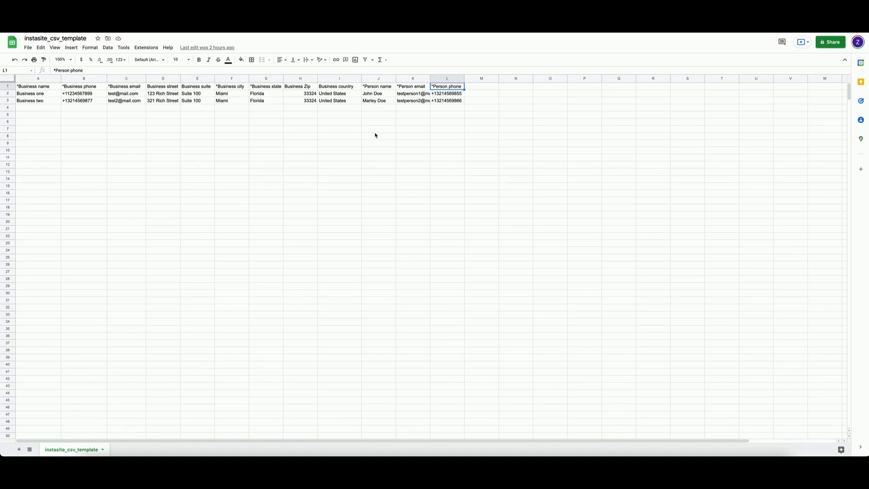
mouse_move(270, 152)
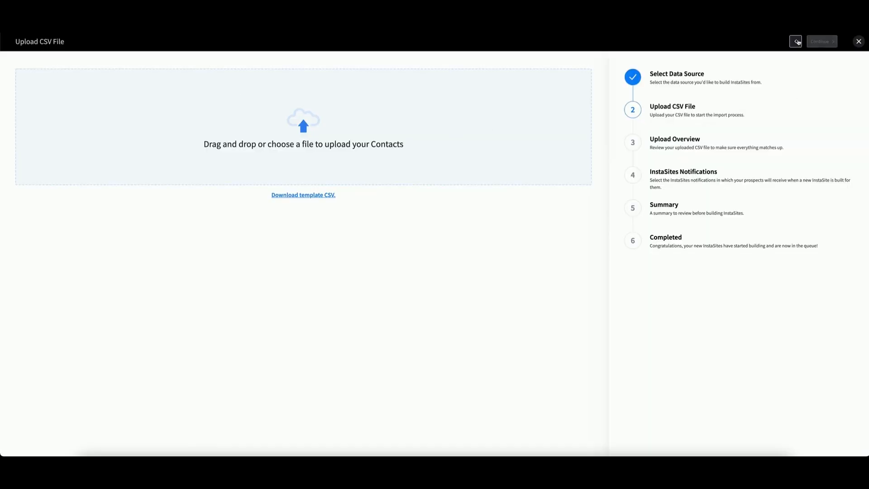
Switch the wizard's data source back to existing Contacts and continue
left_click(794, 41)
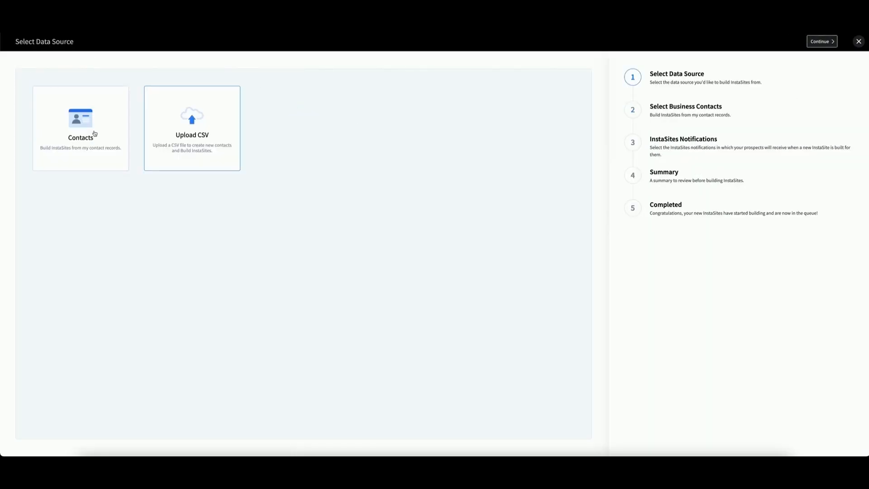
left_click(80, 127)
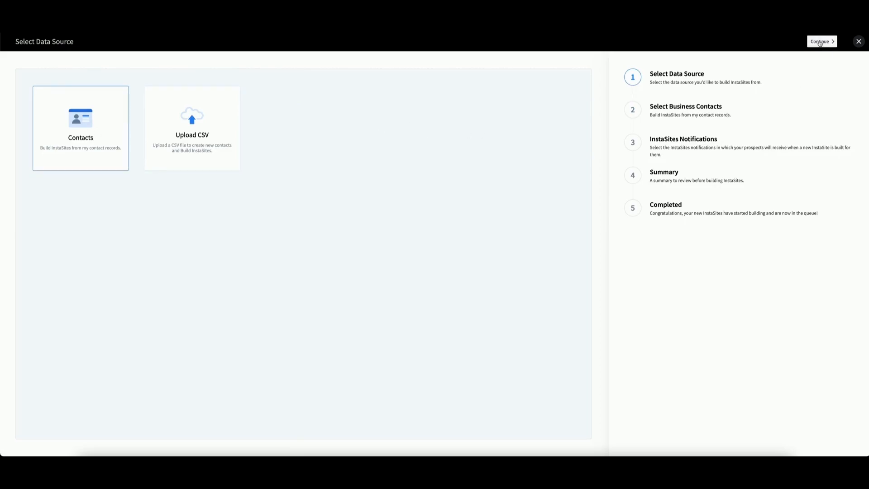
left_click(821, 41)
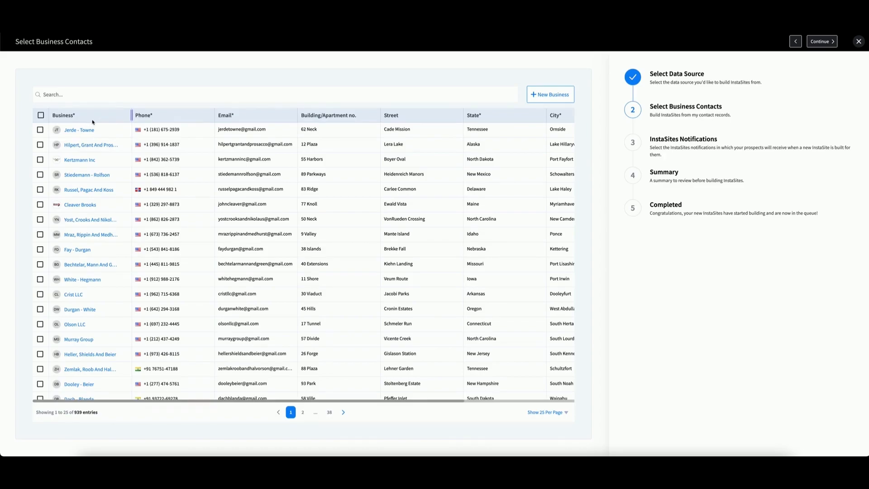
Select Jerde - Towne as the business contact and continue to notifications
left_click(39, 130)
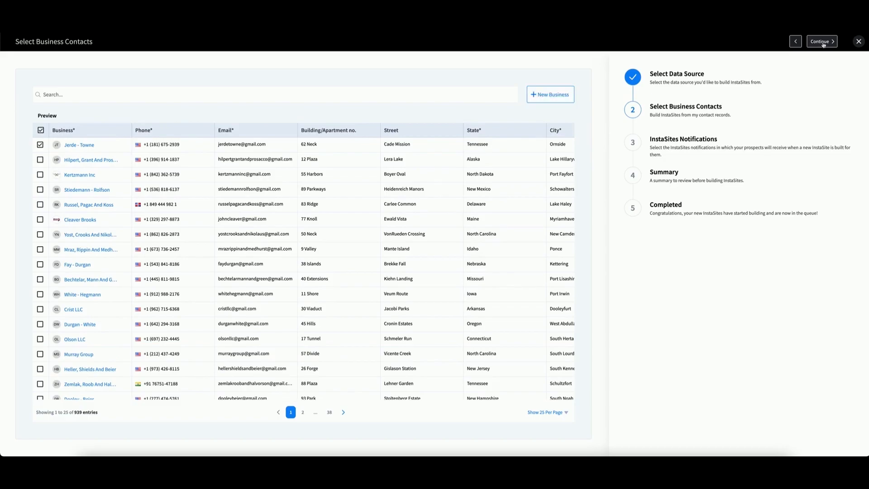
left_click(822, 41)
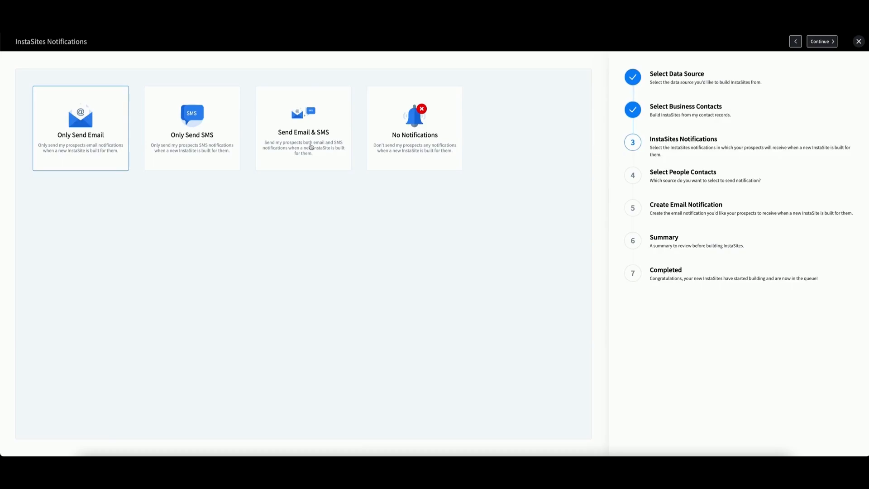
mouse_move(316, 193)
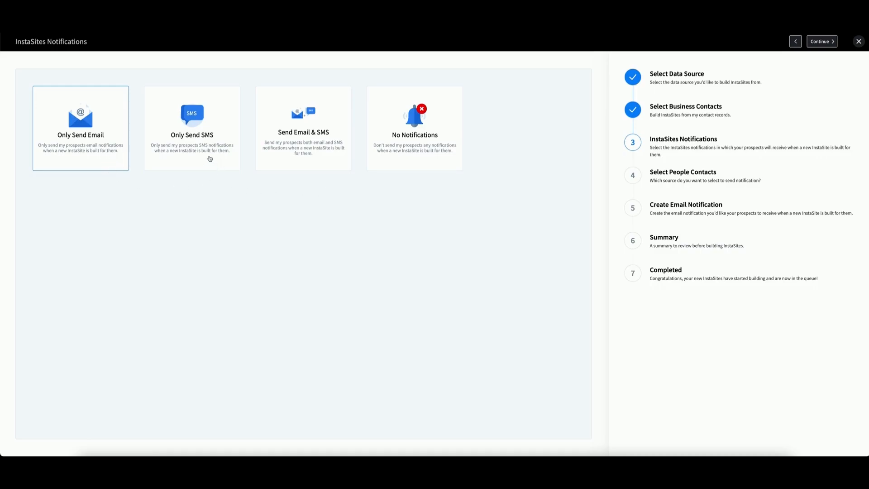
mouse_move(295, 160)
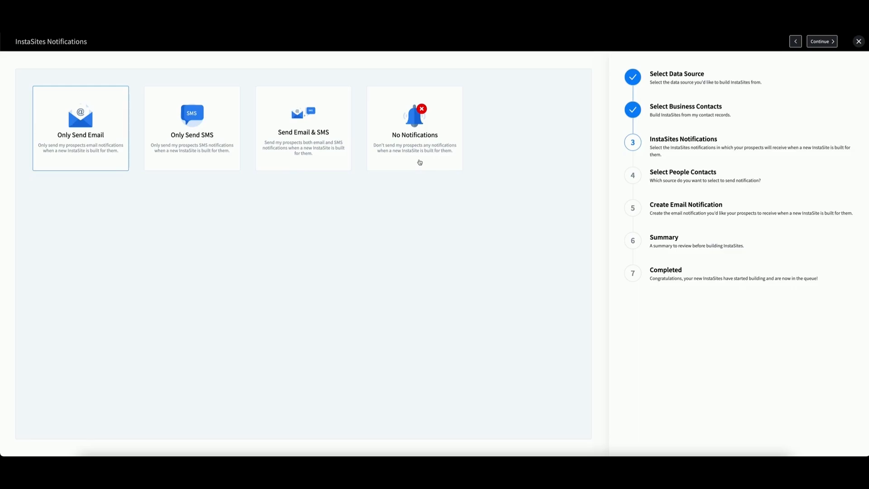
Choose Send Email & SMS notifications and continue to people contacts
left_click(303, 127)
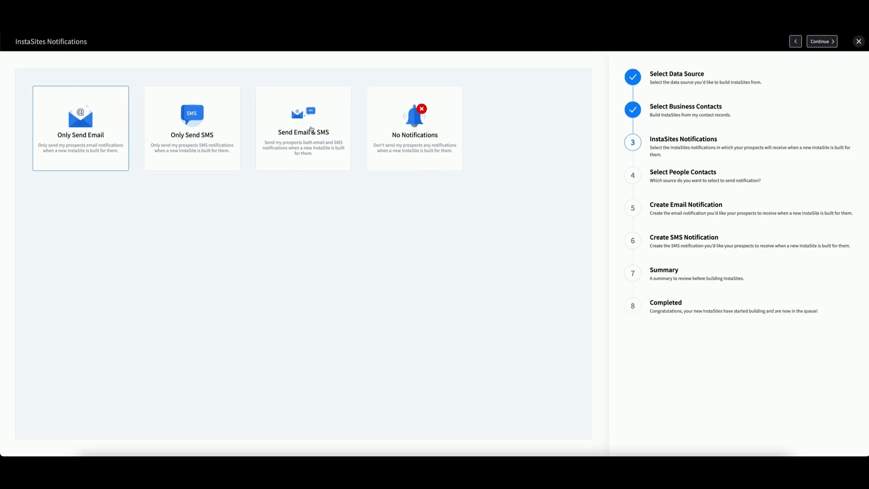
left_click(303, 128)
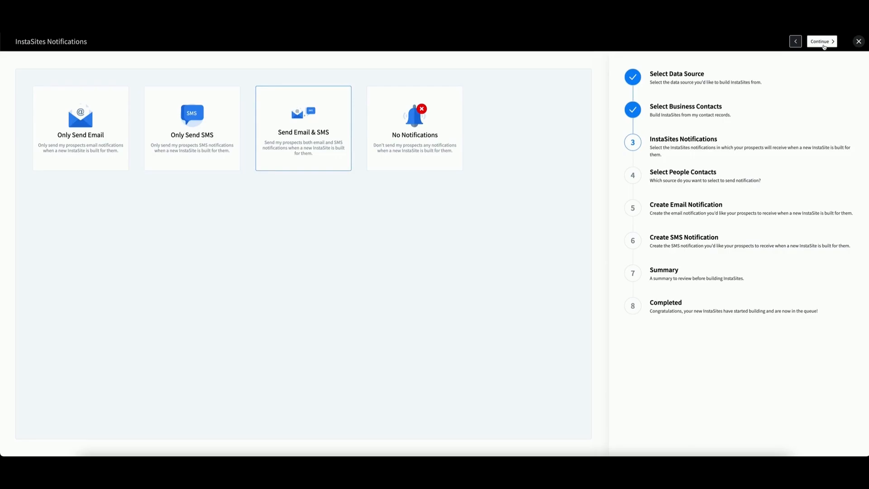
left_click(821, 41)
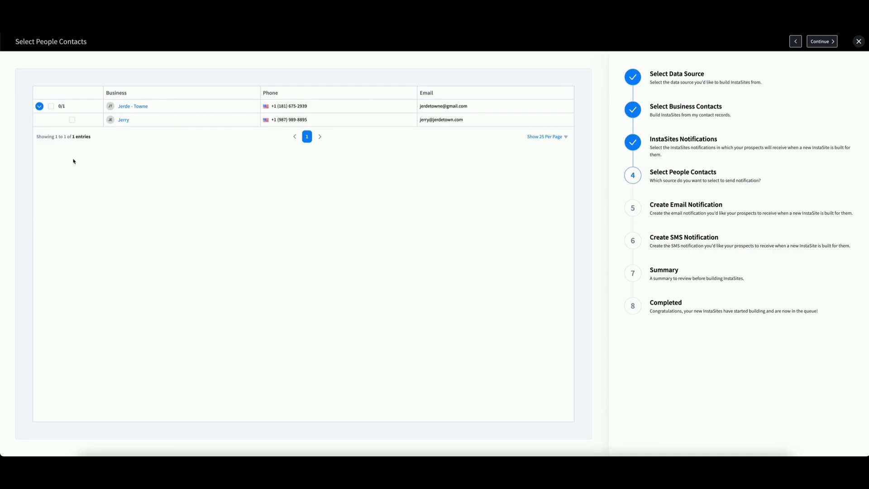
mouse_move(79, 160)
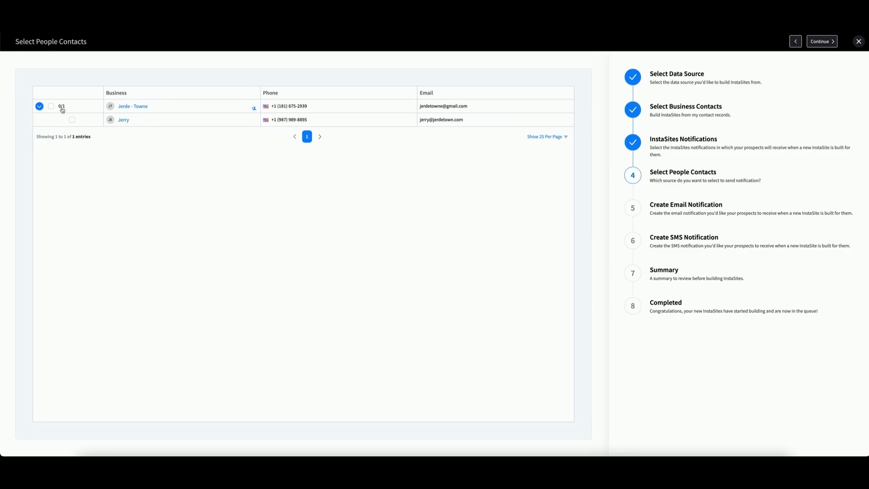
mouse_move(134, 124)
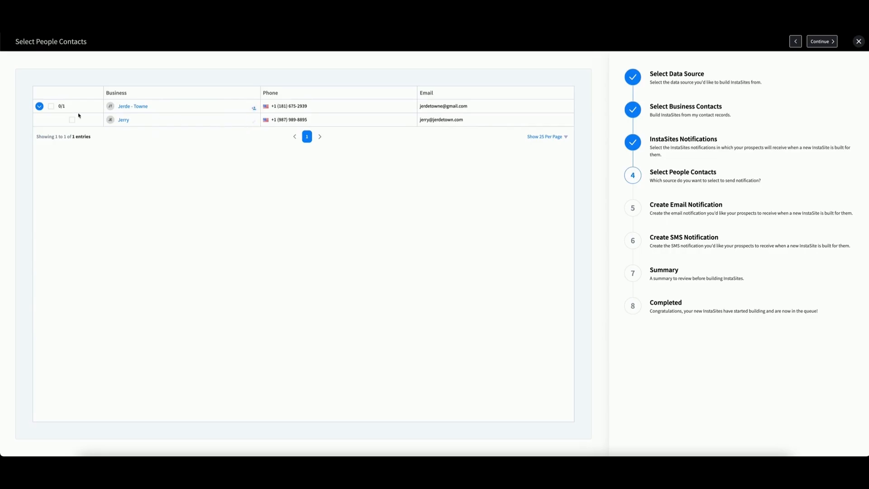
Select Jerry under Jerde - Towne as the notified person and continue
left_click(72, 120)
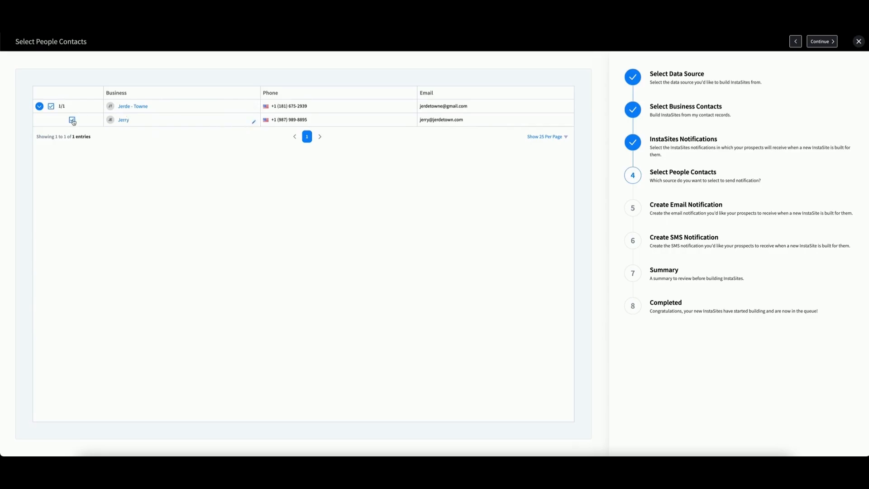
left_click(72, 120)
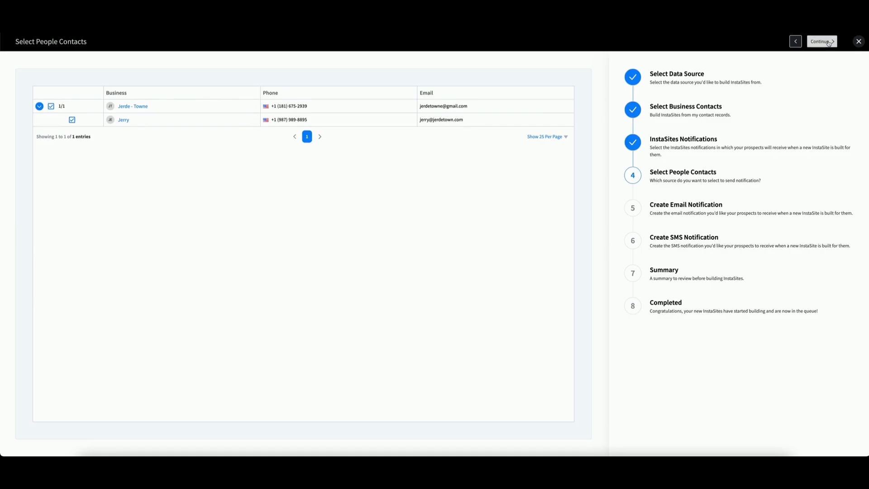
left_click(822, 41)
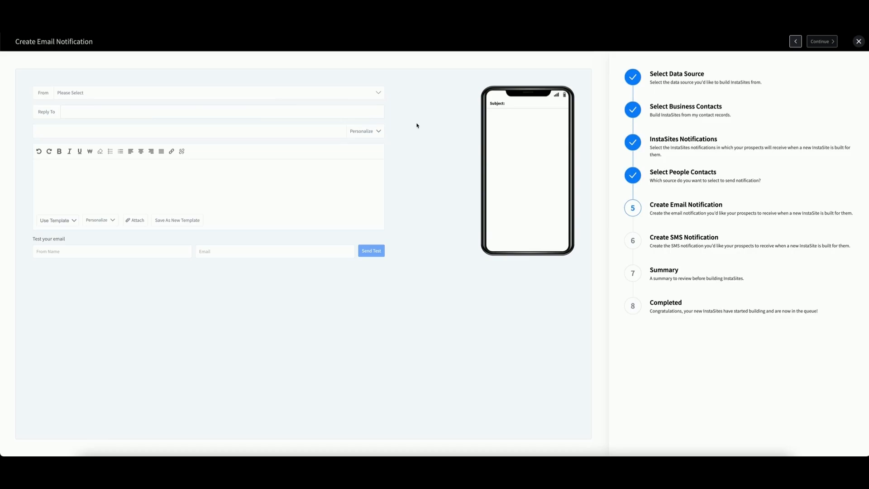
mouse_move(89, 94)
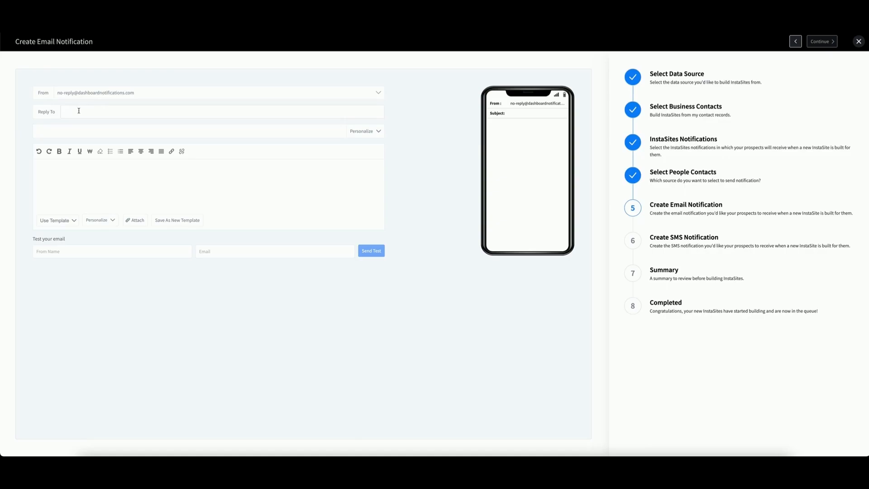
mouse_move(79, 131)
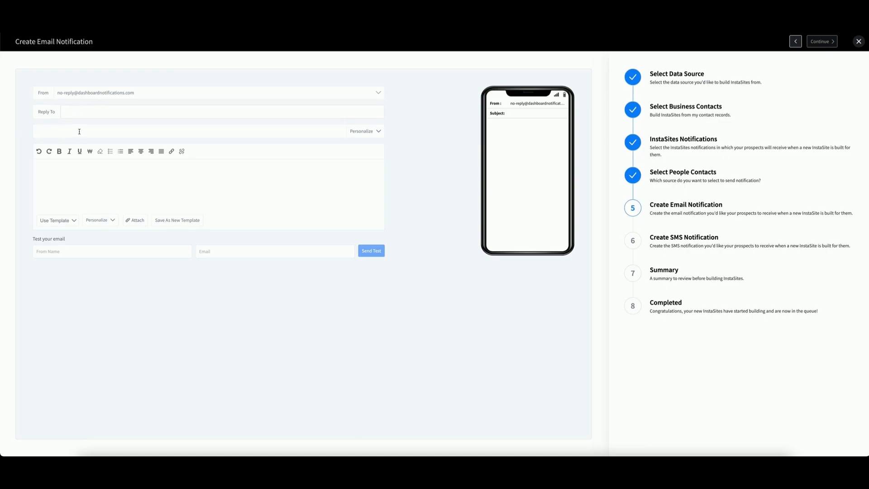
Write the email with subject 'hello' and body 'here is your new website'
type("hello")
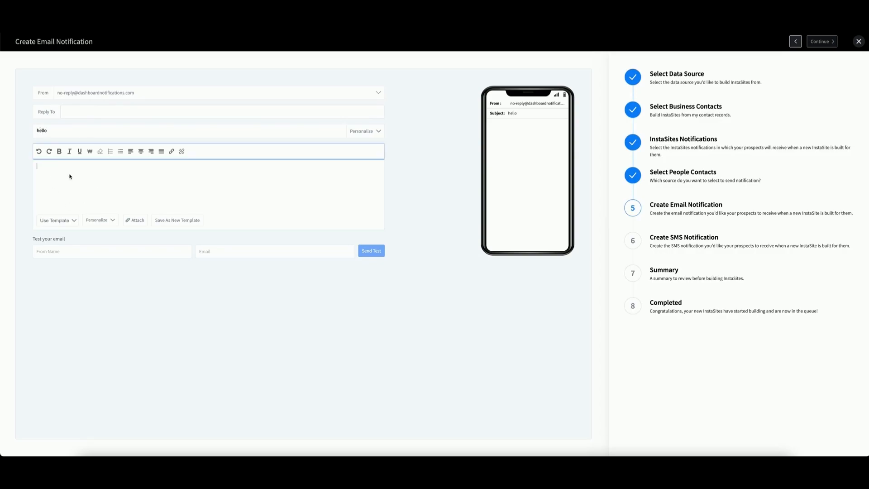
type("here is your new we")
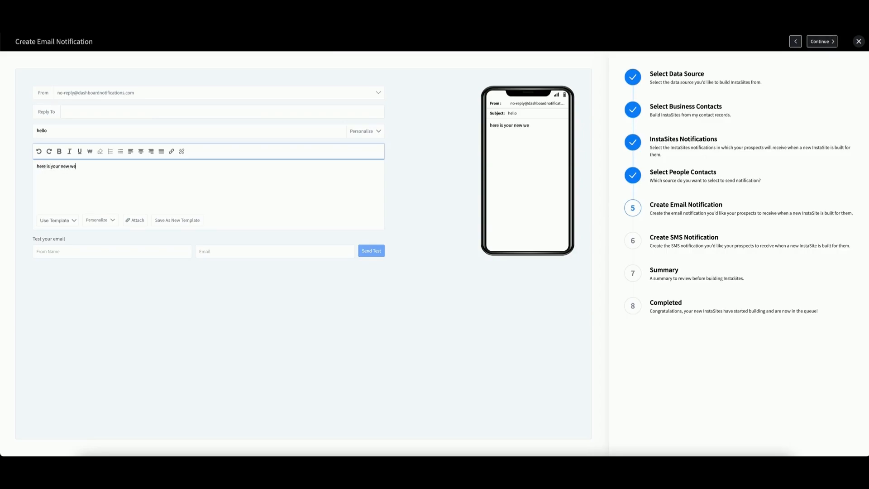
type("bsite")
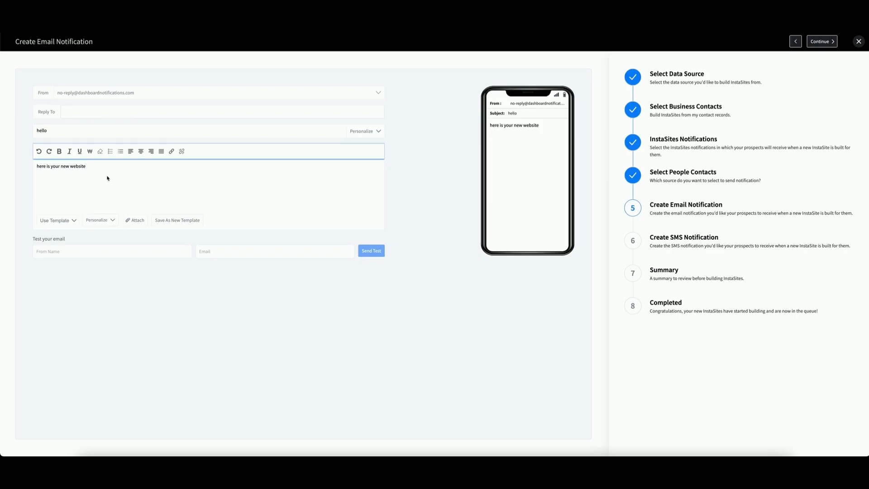
Insert the InstaSite preview link after the email body, then continue to SMS
left_click(99, 220)
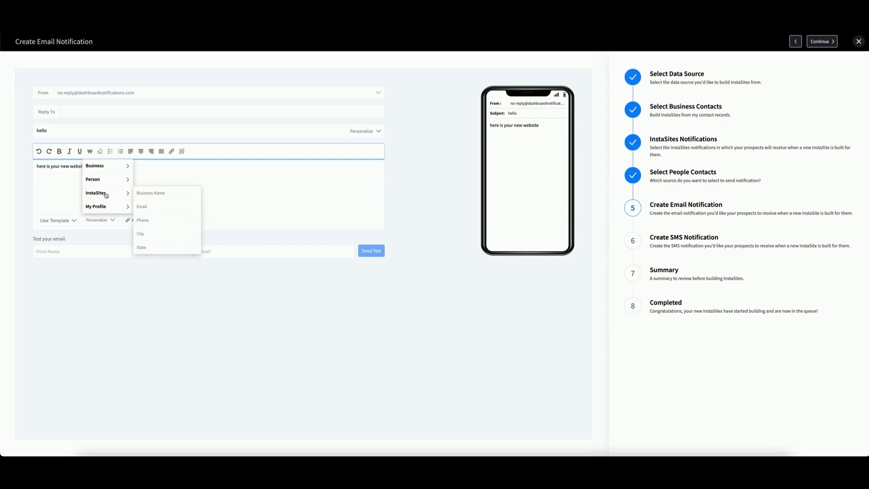
mouse_move(153, 233)
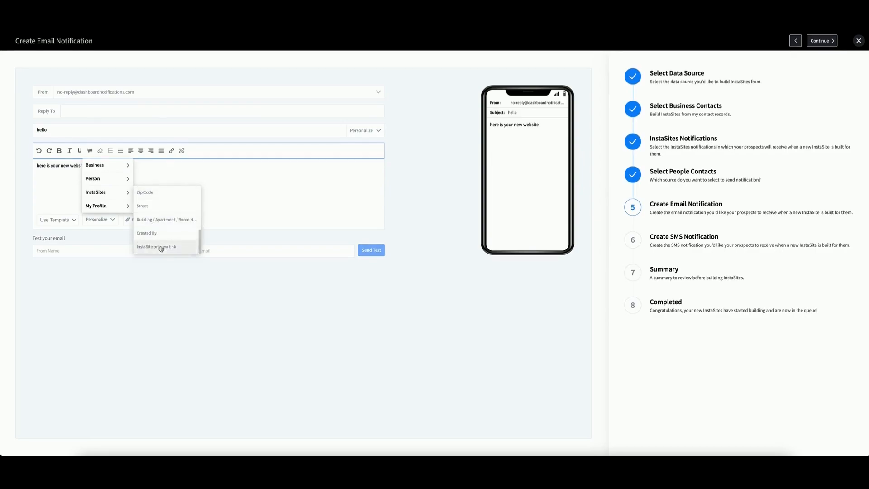
left_click(156, 246)
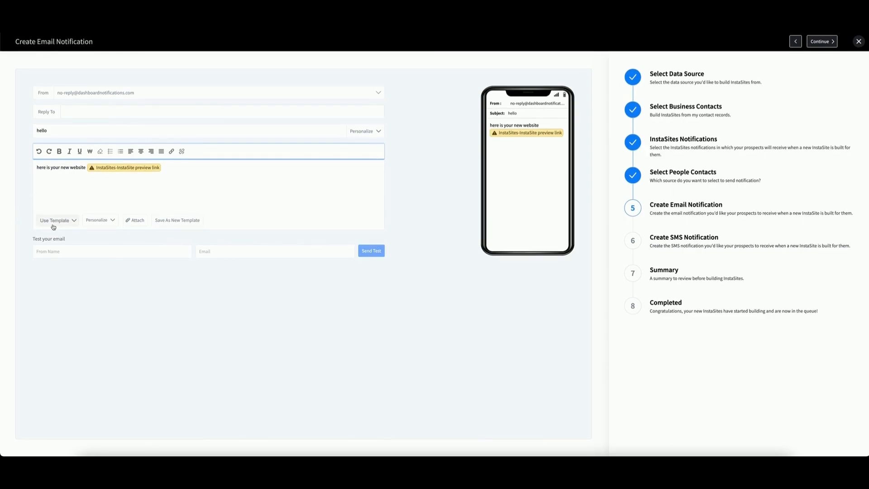
left_click(55, 219)
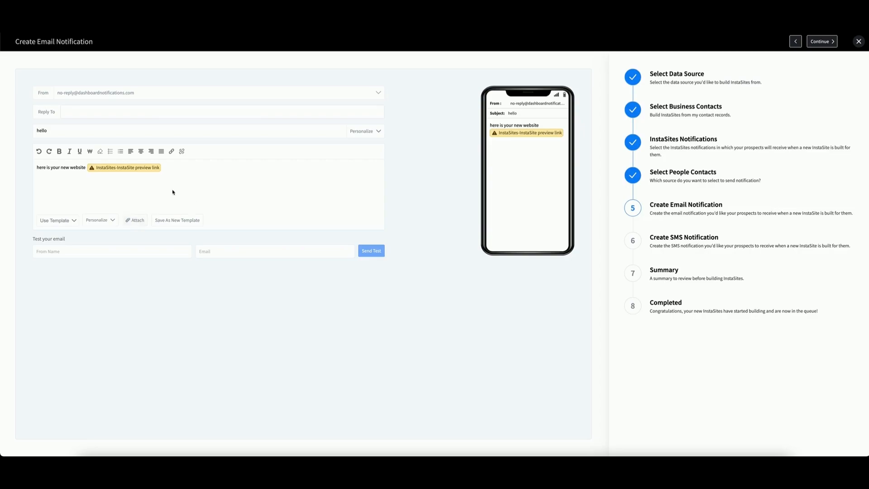
mouse_move(185, 229)
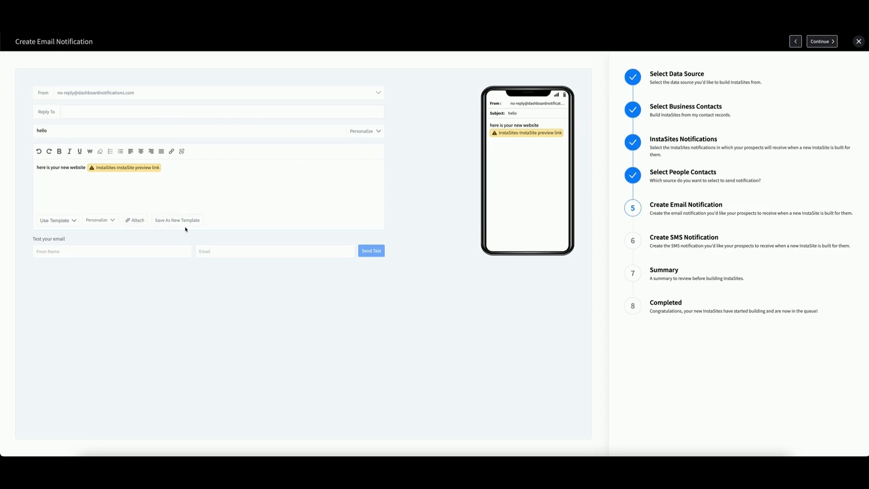
mouse_move(176, 220)
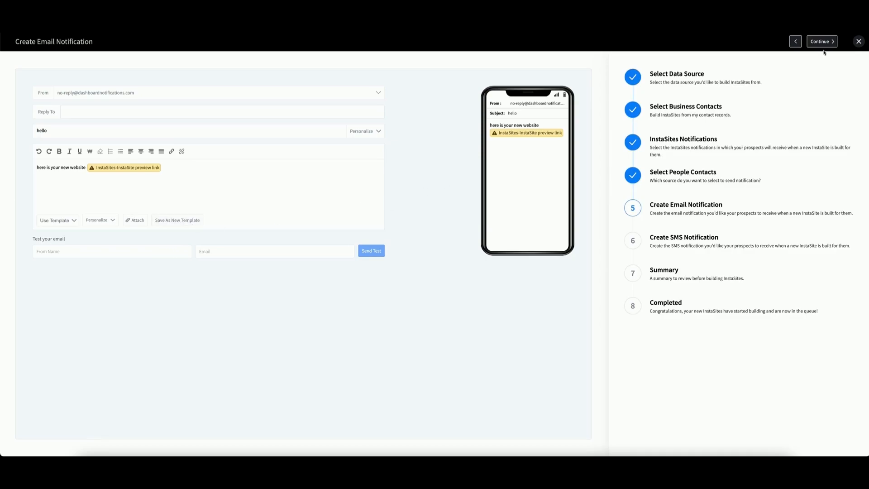
left_click(820, 41)
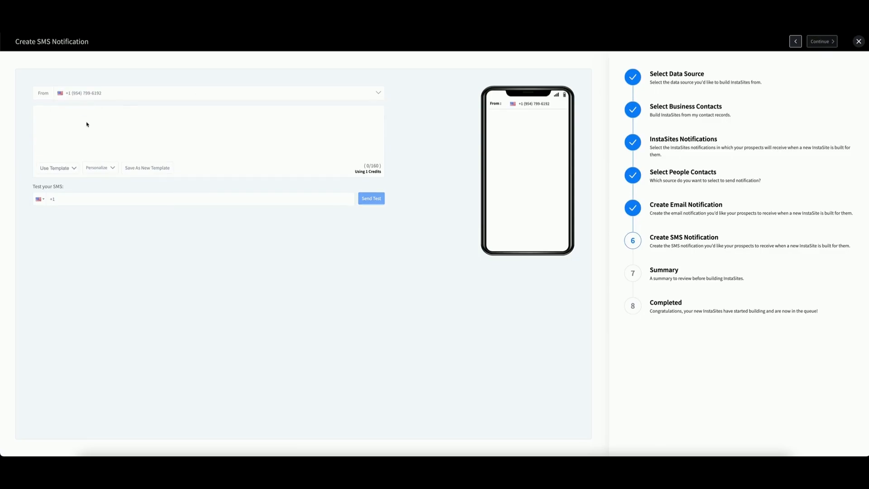
Enter 'hello' as the SMS message and continue to the Summary
type("hello")
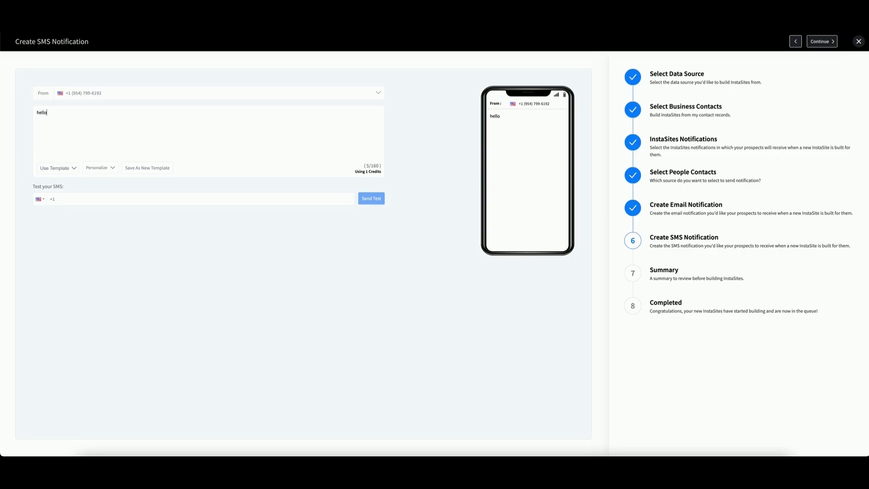
left_click(55, 168)
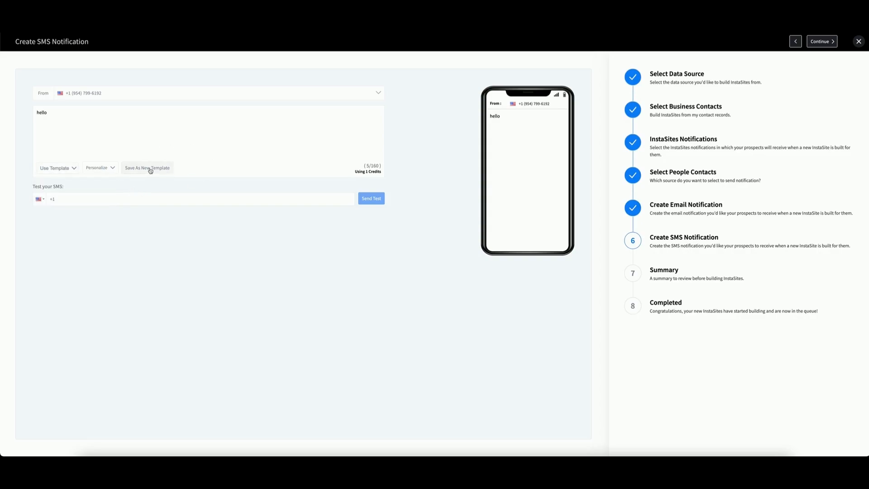
mouse_move(299, 171)
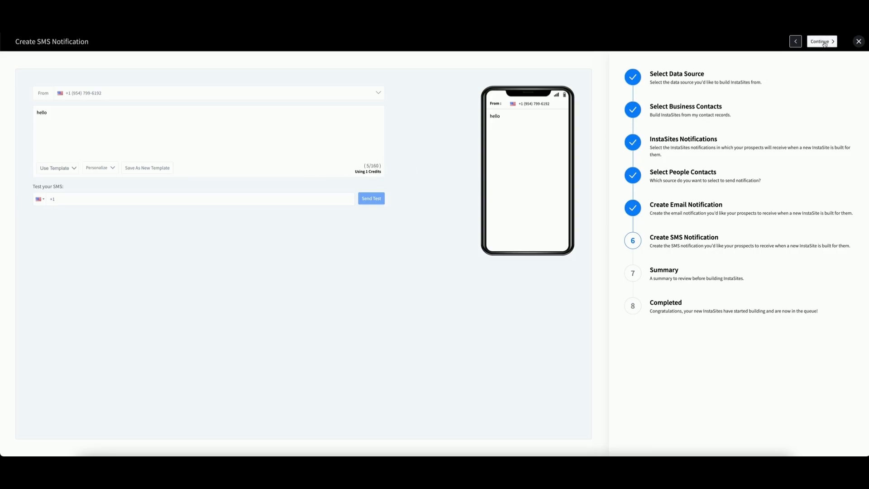
left_click(821, 41)
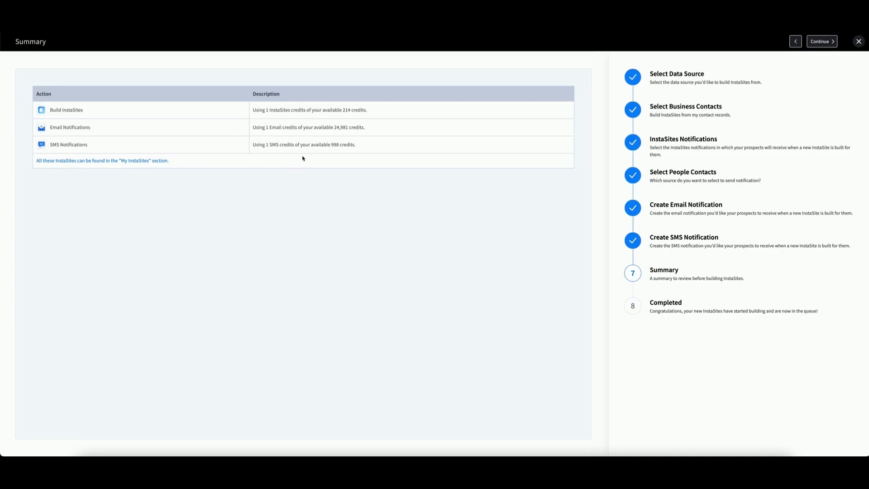
mouse_move(335, 124)
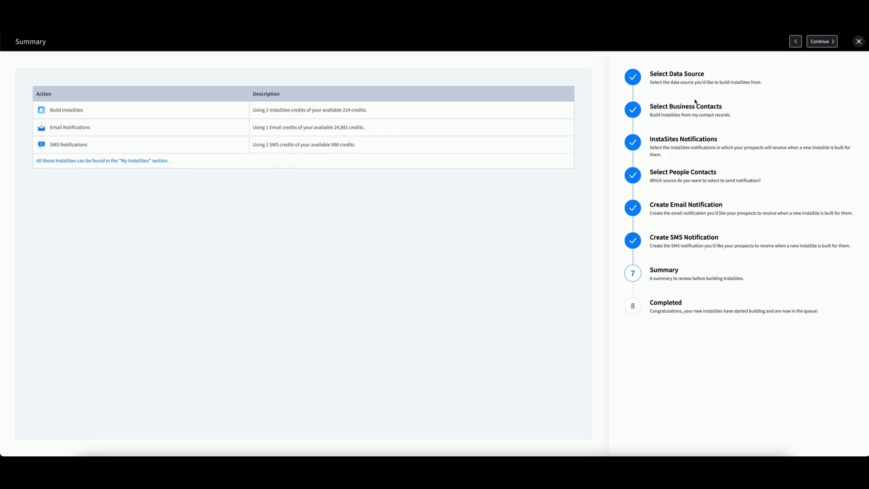
mouse_move(654, 49)
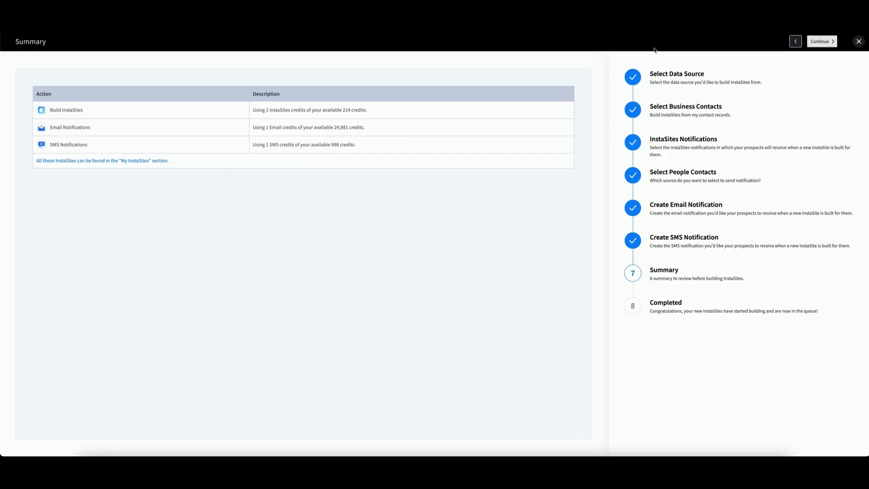
Confirm the credit usage summary to start building the site
left_click(822, 41)
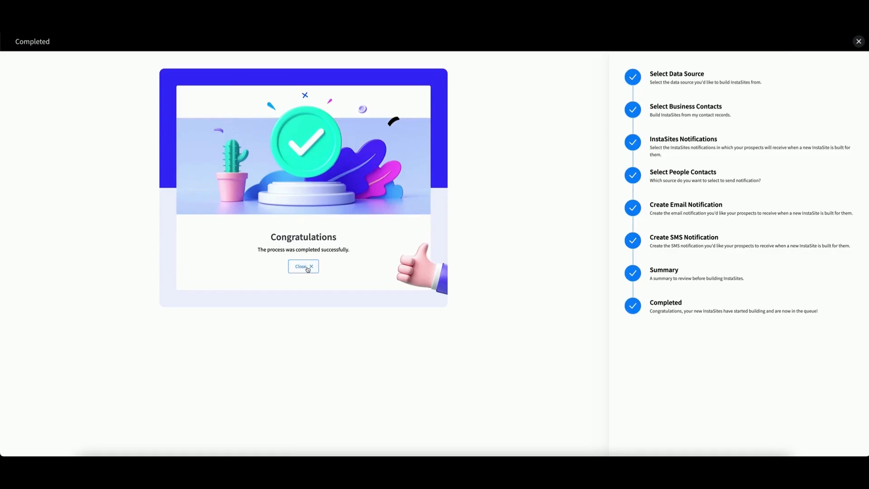
Dismiss the Congratulations dialog to show Jerde - Towne queued in My Instasites
left_click(303, 266)
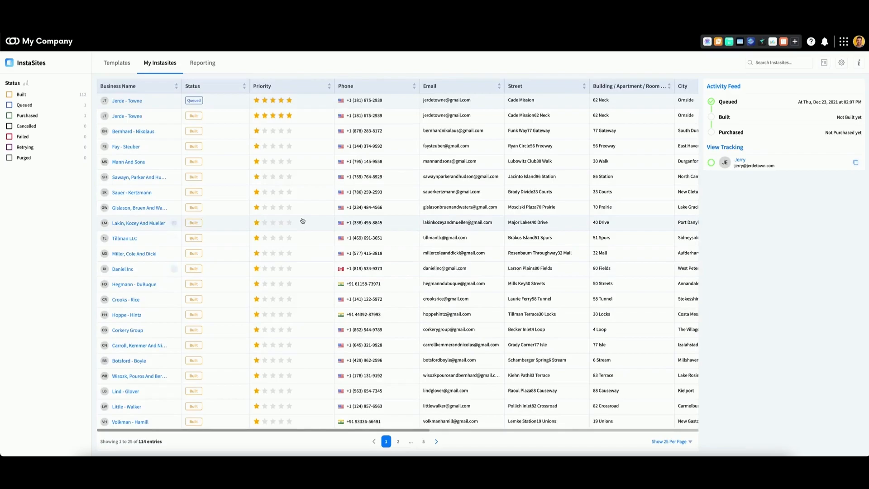